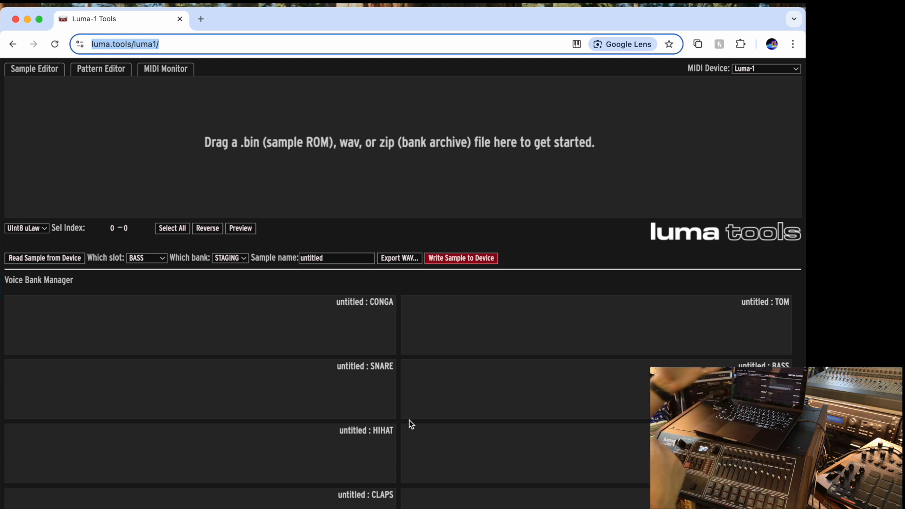
{"action": "mouse_move", "coordinate": [256, 43]}
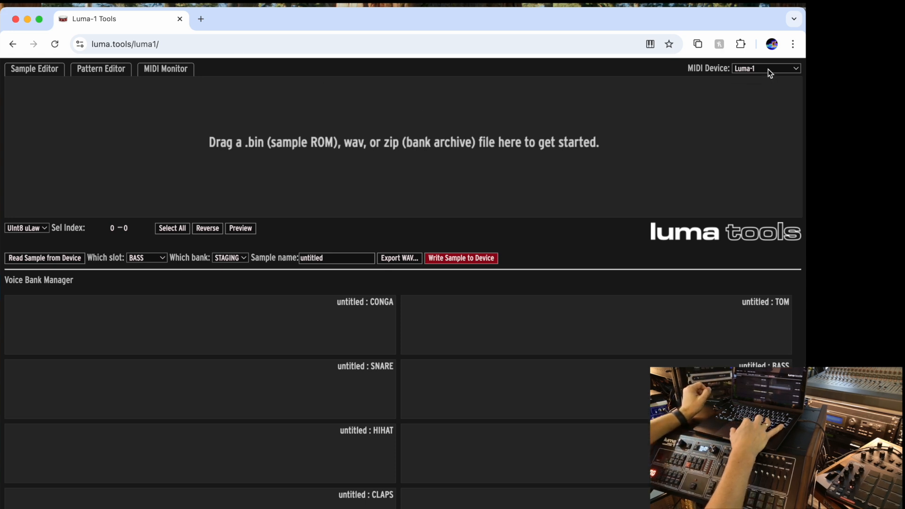
Keep Luma-1 selected as the connected MIDI device.
{"action": "left_click", "coordinate": [765, 68]}
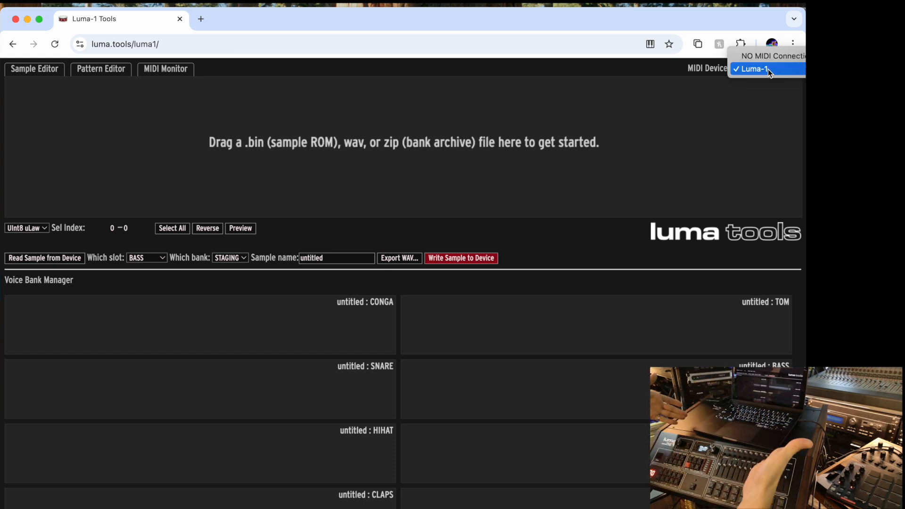
{"action": "mouse_move", "coordinate": [774, 74]}
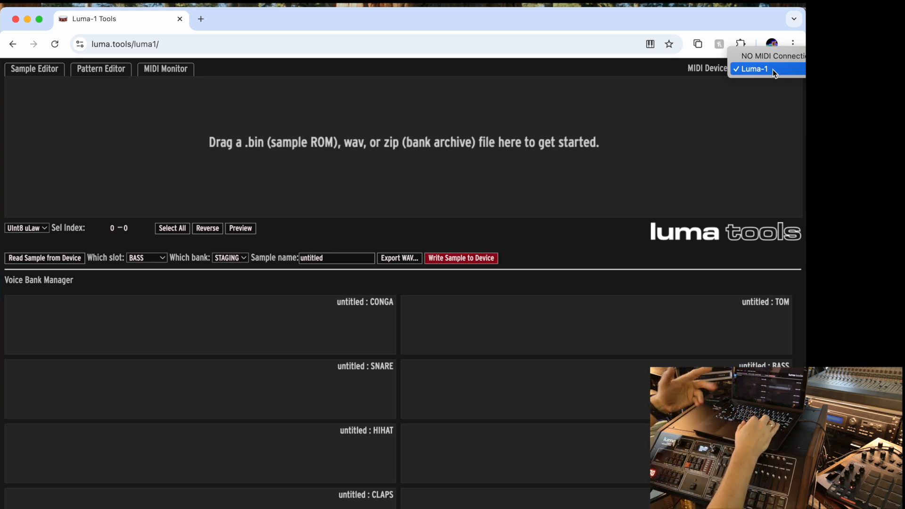
{"action": "left_click", "coordinate": [754, 69]}
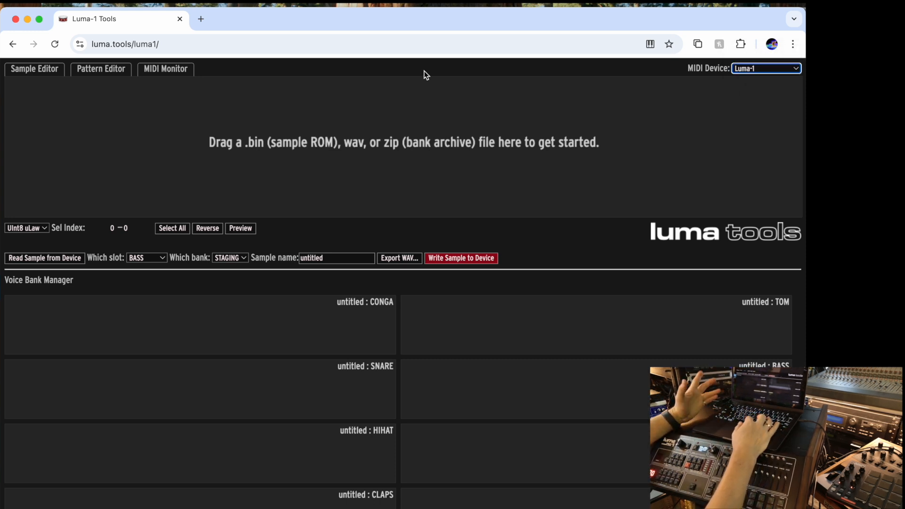
{"action": "mouse_move", "coordinate": [363, 359]}
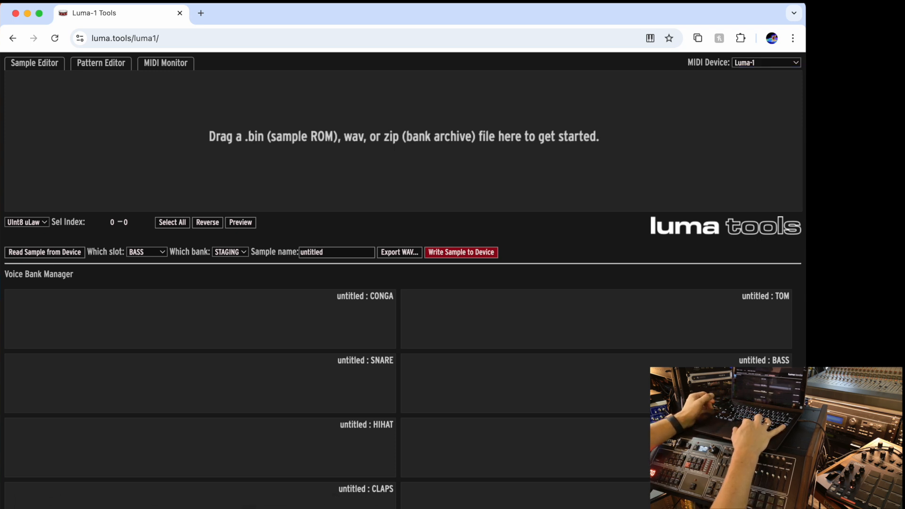
{"action": "mouse_move", "coordinate": [48, 268]}
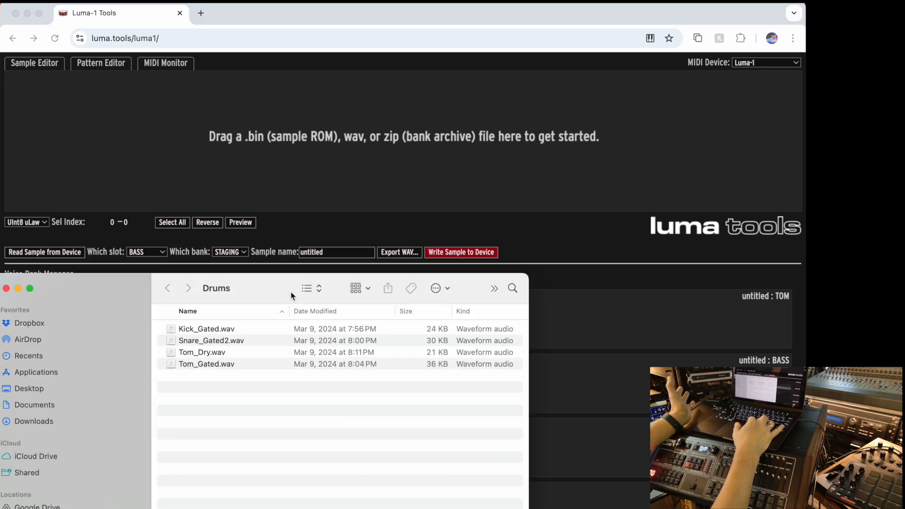
{"action": "mouse_move", "coordinate": [239, 343]}
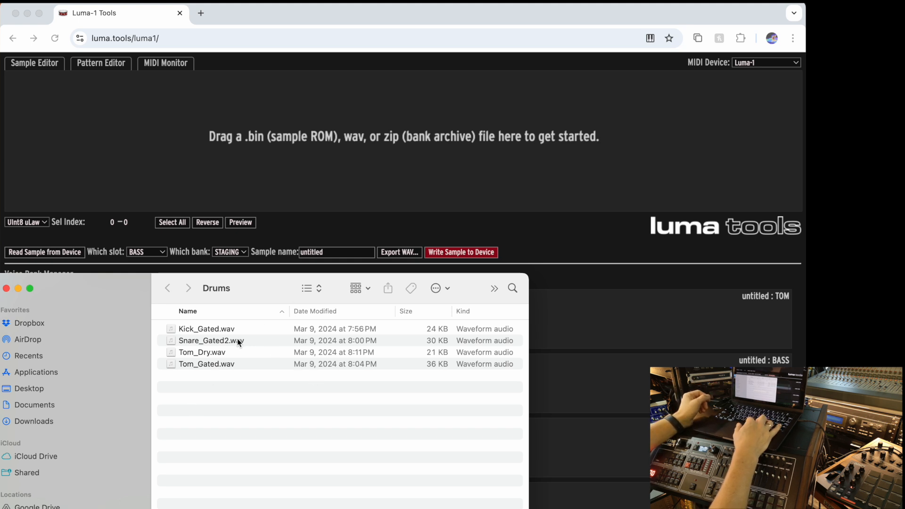
{"action": "mouse_move", "coordinate": [203, 334]}
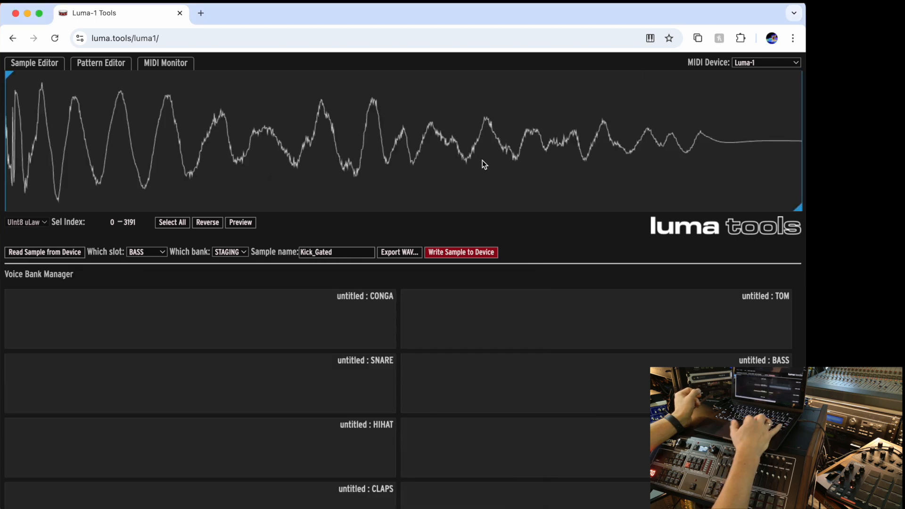
{"action": "mouse_move", "coordinate": [65, 139]}
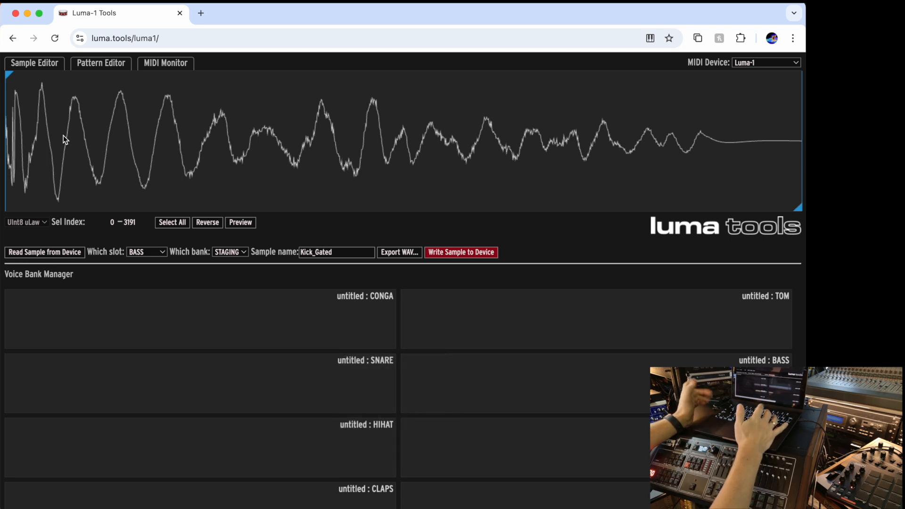
Play back the loaded Kick_Gated sample.
{"action": "key", "text": "volumeup"}
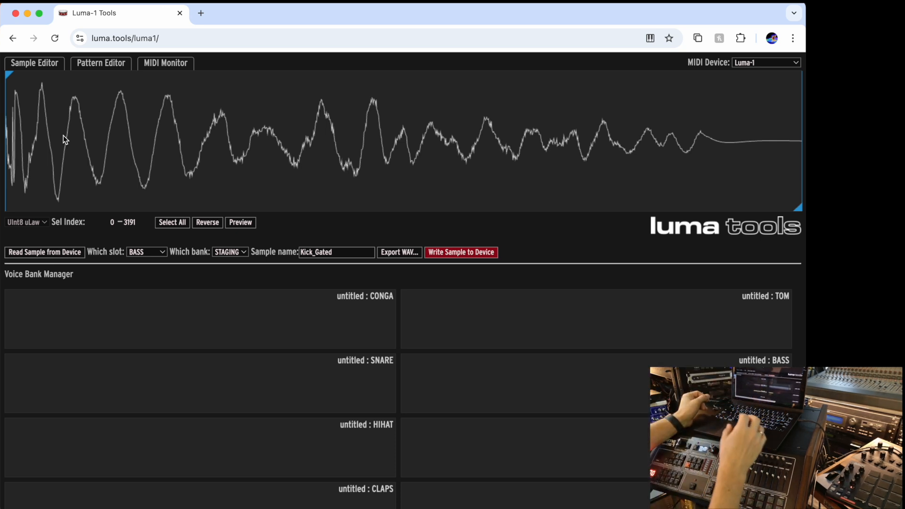
{"action": "mouse_move", "coordinate": [63, 132]}
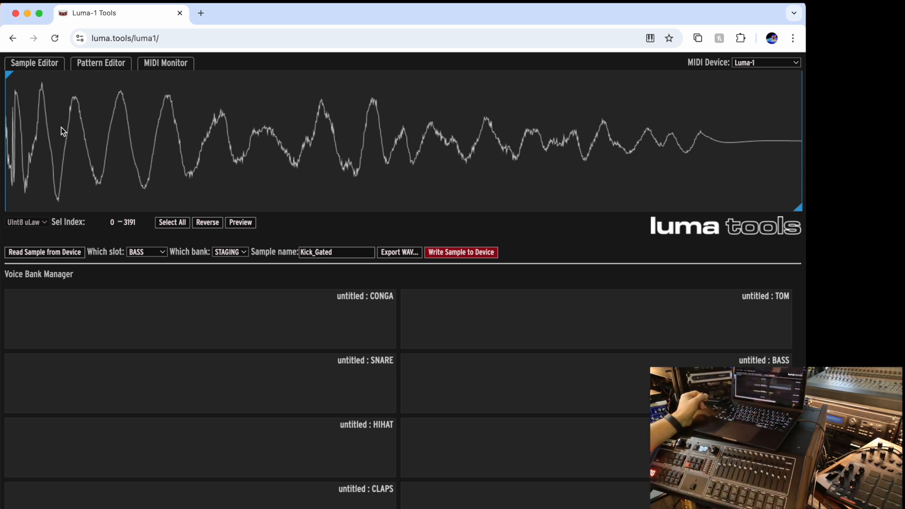
{"action": "mouse_move", "coordinate": [251, 209]}
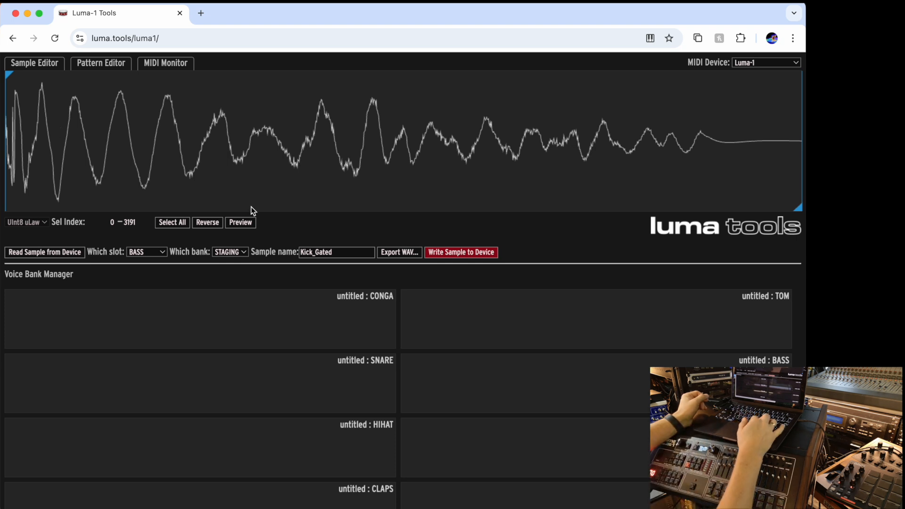
{"action": "mouse_move", "coordinate": [196, 257]}
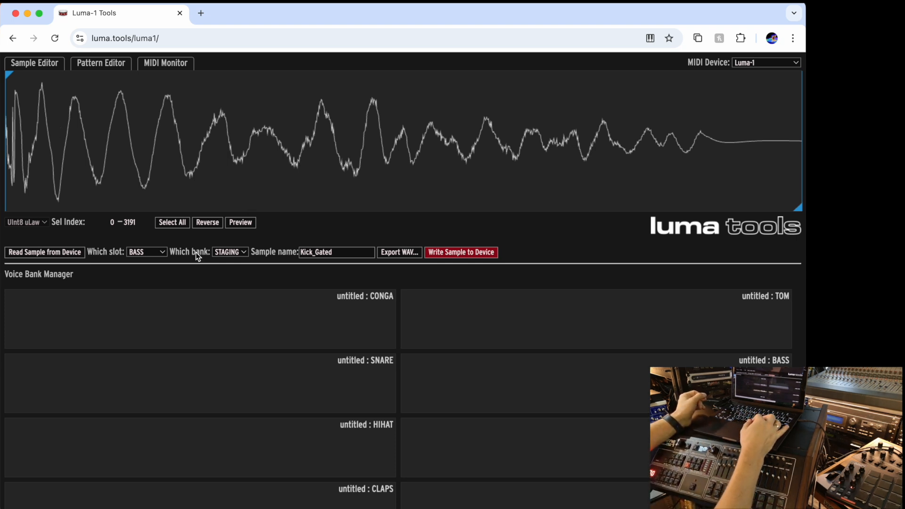
{"action": "left_click", "coordinate": [146, 252]}
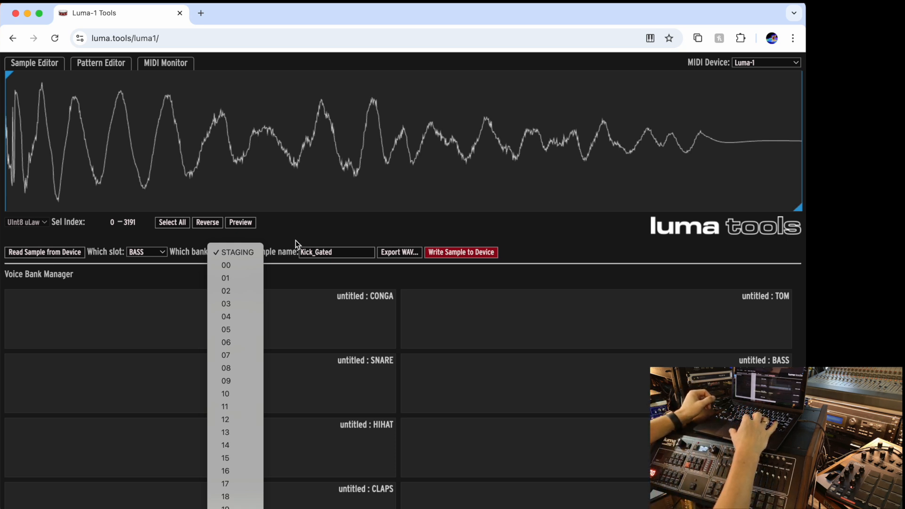
{"action": "left_click", "coordinate": [238, 252]}
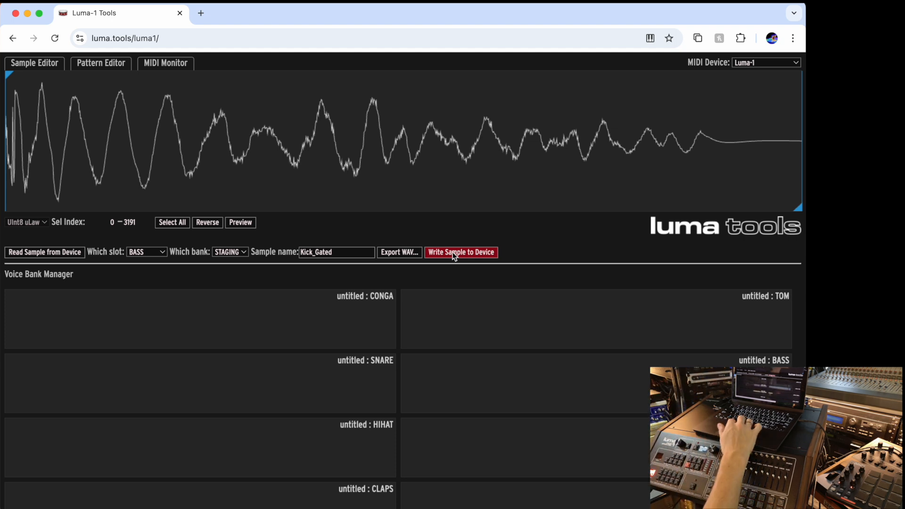
Scroll the page to show the Voice Bank Manager's ten untitled slots.
{"action": "scroll", "scroll_direction": "down", "scroll_amount": 3}
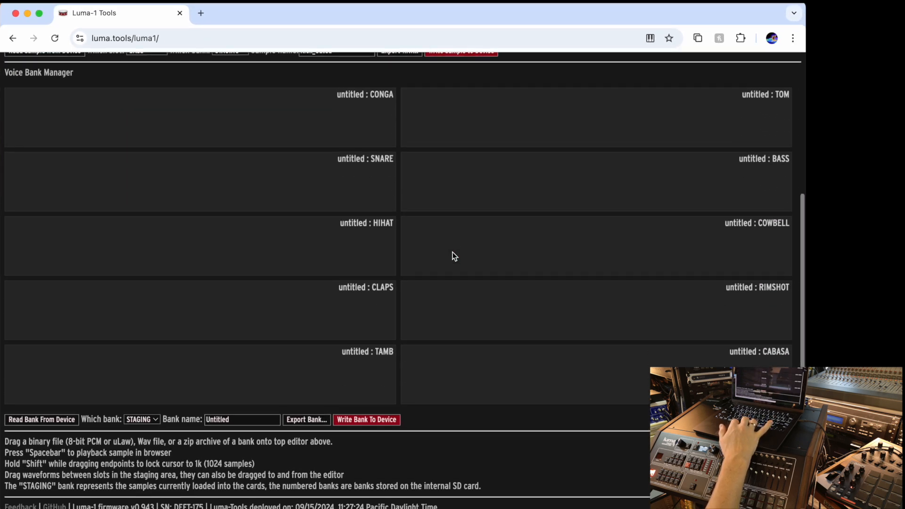
{"action": "scroll", "scroll_direction": "up", "scroll_amount": 3}
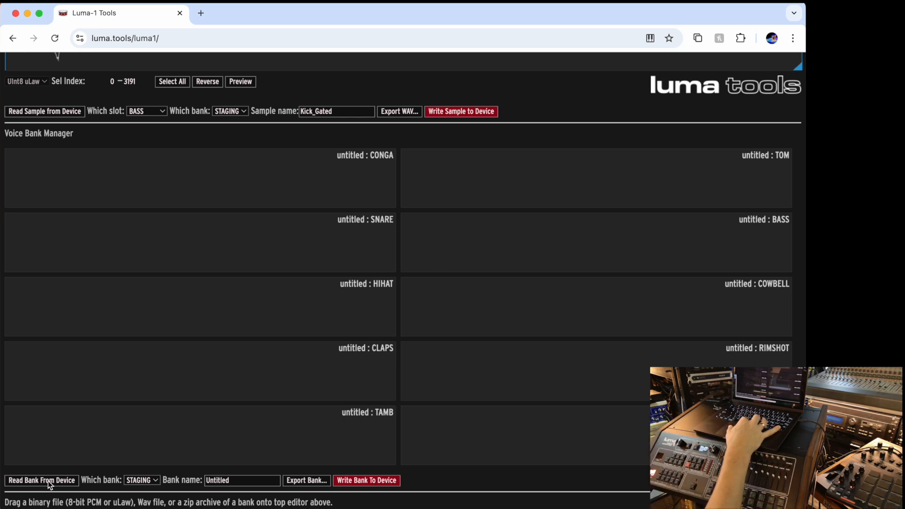
{"action": "mouse_move", "coordinate": [95, 467]}
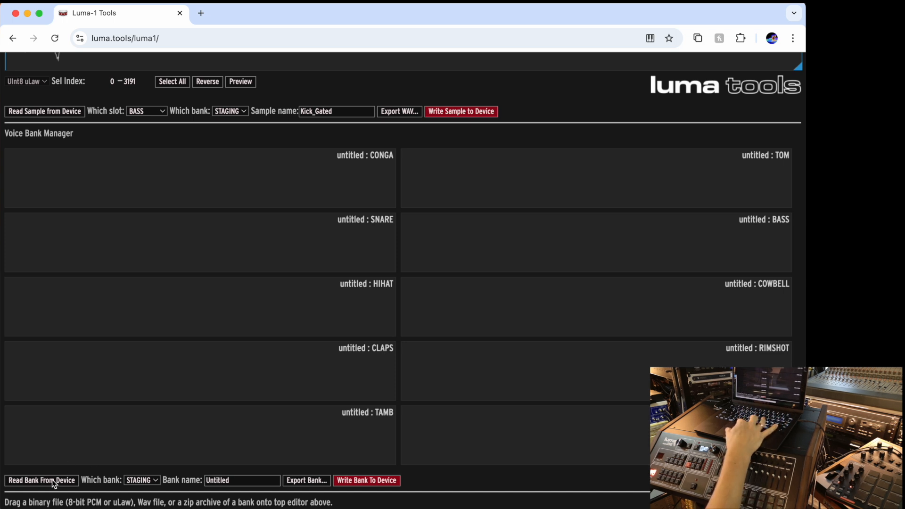
Read the STAGING bank from the device so all ten slots show named waveforms.
{"action": "left_click", "coordinate": [461, 112]}
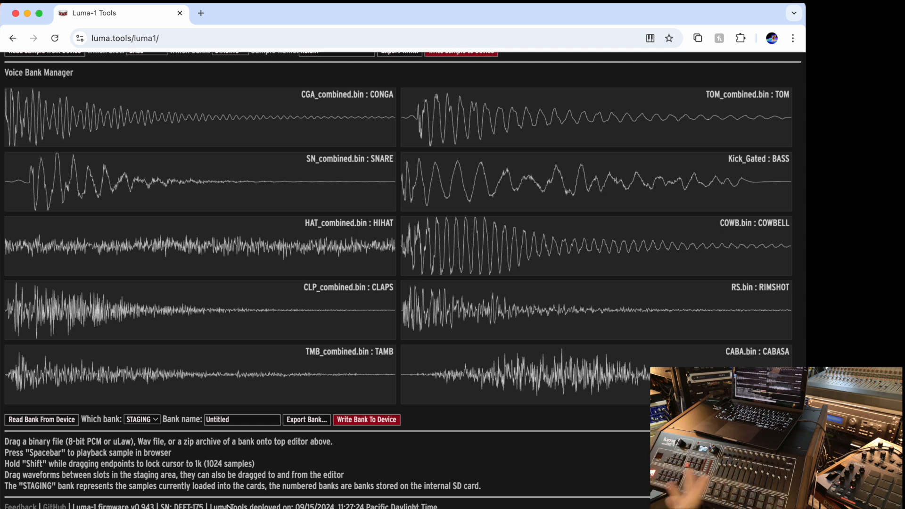
{"action": "mouse_move", "coordinate": [289, 438]}
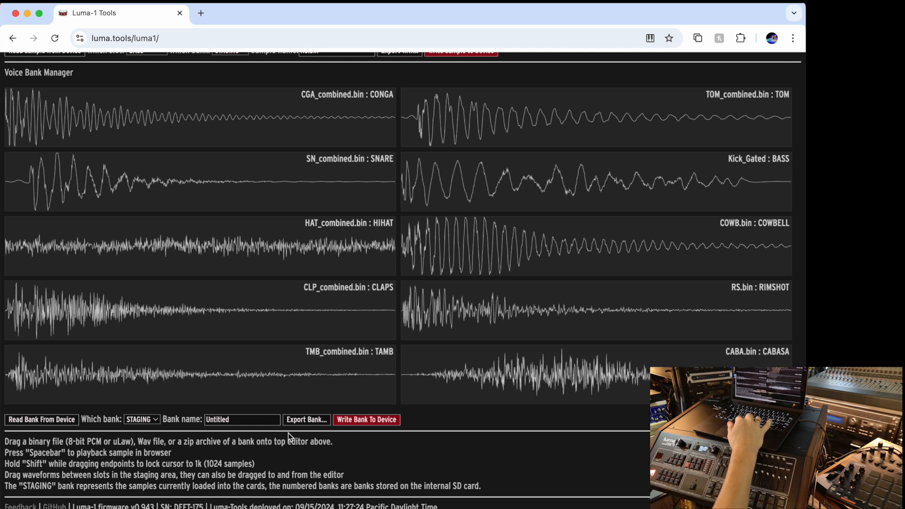
{"action": "scroll", "scroll_direction": "up", "scroll_amount": 3}
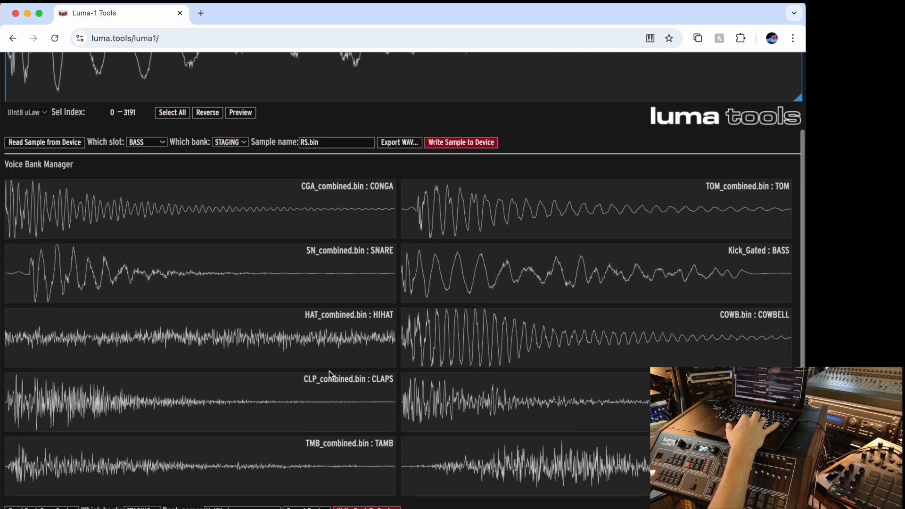
Load CGA_combined.bin from the CONGA slot into the Sample Editor and reverse it.
{"action": "scroll", "scroll_direction": "up", "scroll_amount": 3}
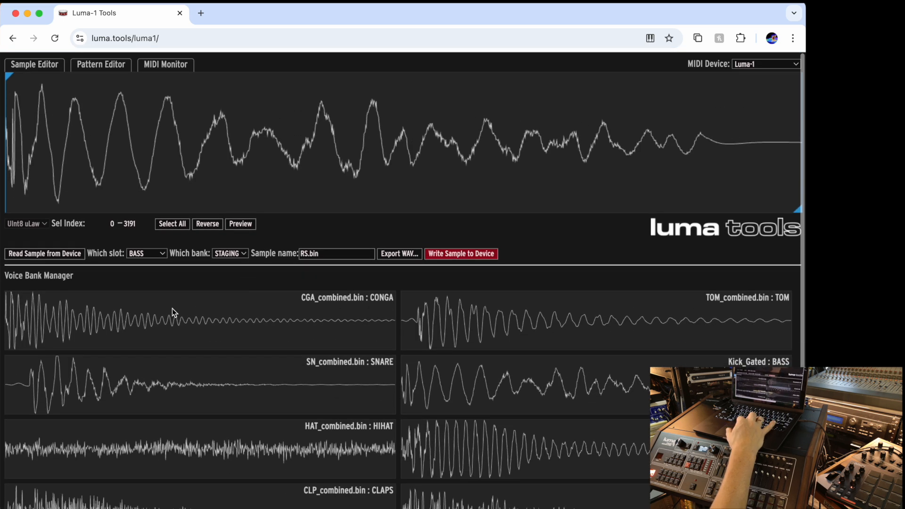
{"action": "left_click", "coordinate": [199, 320]}
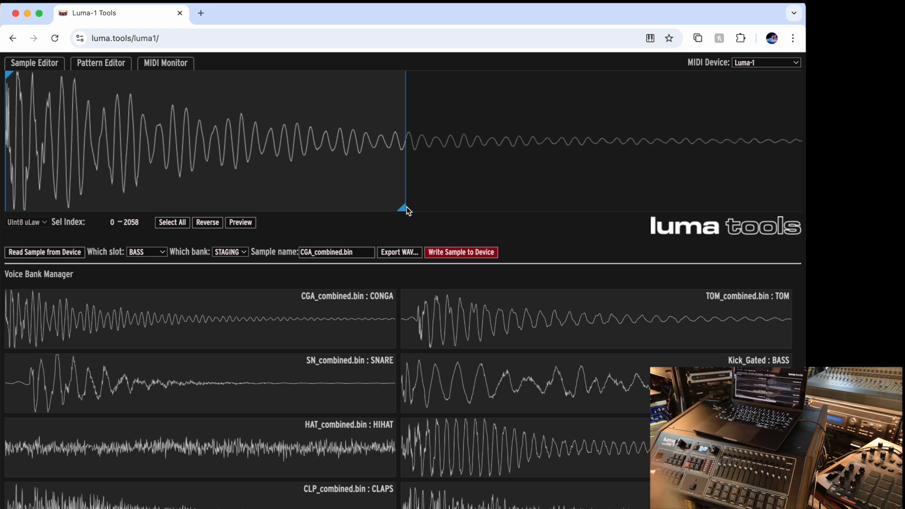
{"action": "mouse_move", "coordinate": [337, 183]}
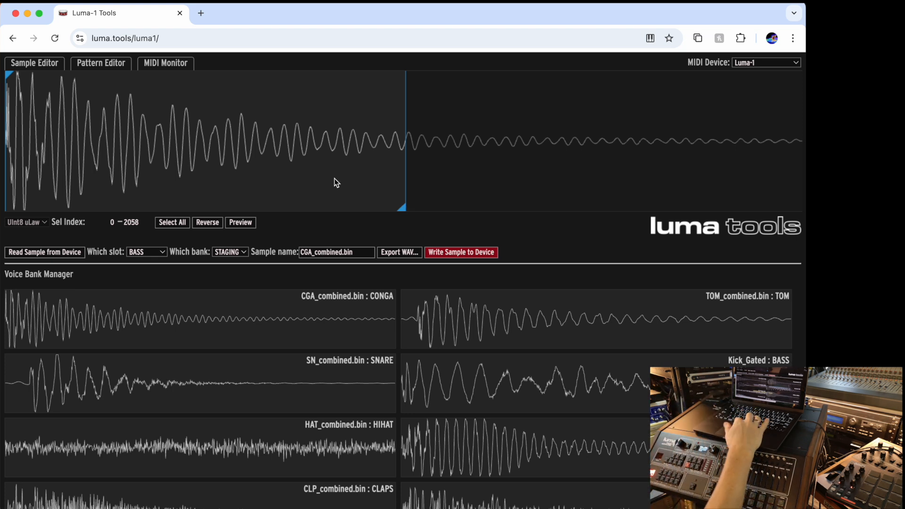
{"action": "left_click", "coordinate": [206, 222]}
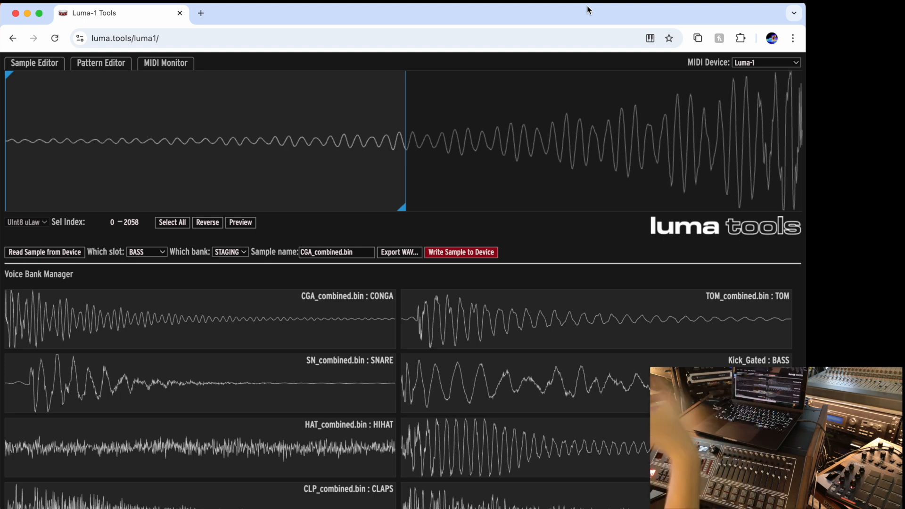
{"action": "mouse_move", "coordinate": [537, 225]}
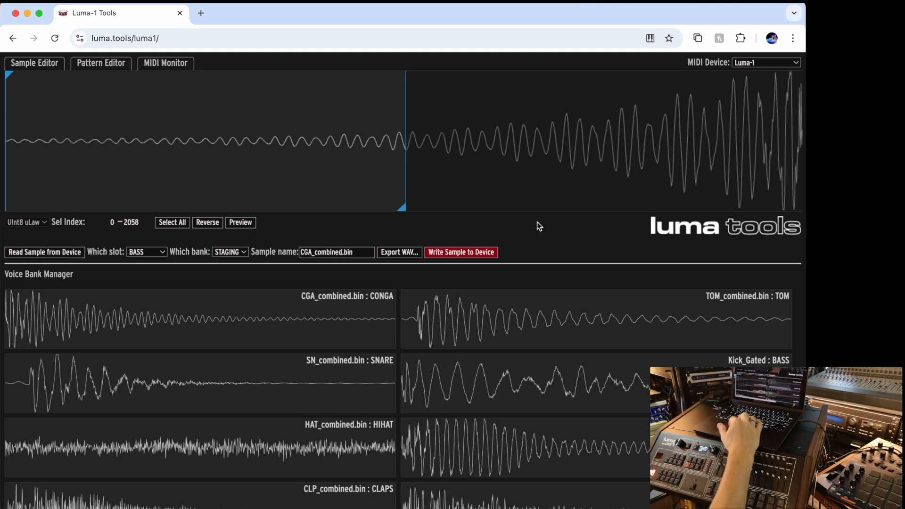
{"action": "scroll", "scroll_direction": "down", "scroll_amount": 3}
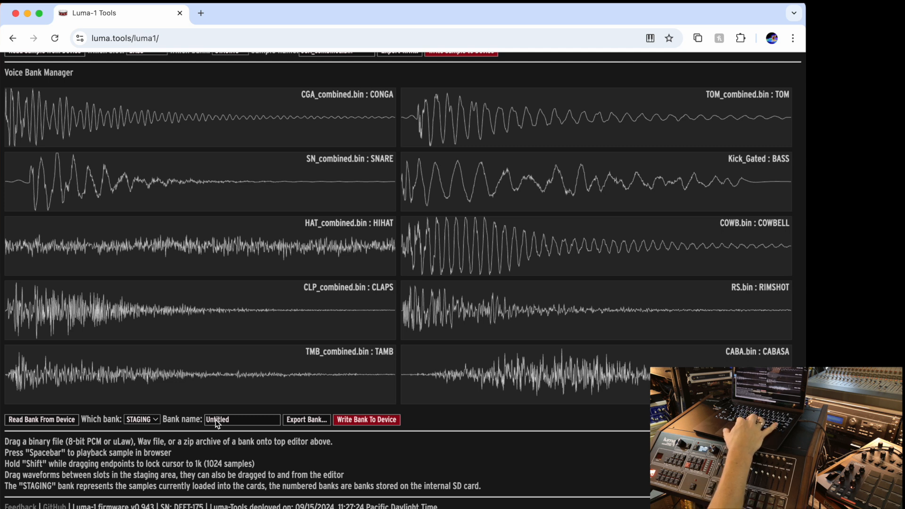
{"action": "mouse_move", "coordinate": [187, 417]}
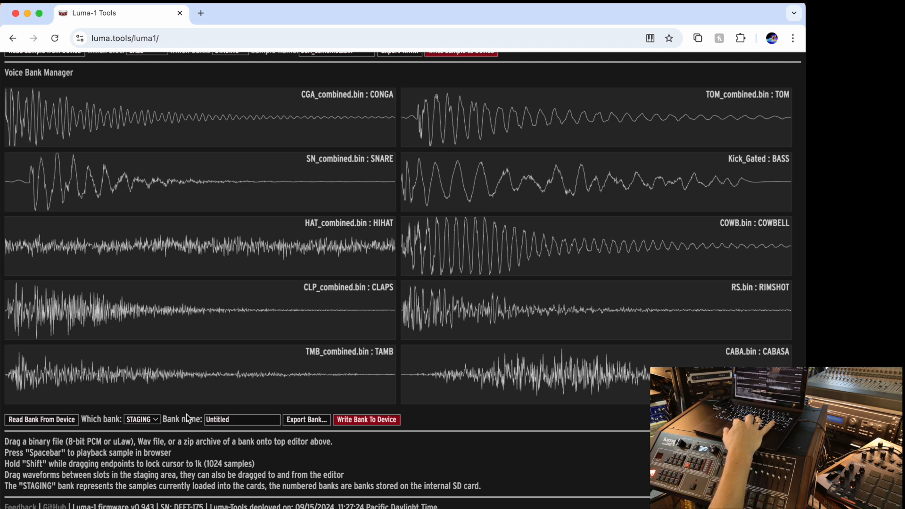
{"action": "mouse_move", "coordinate": [308, 424]}
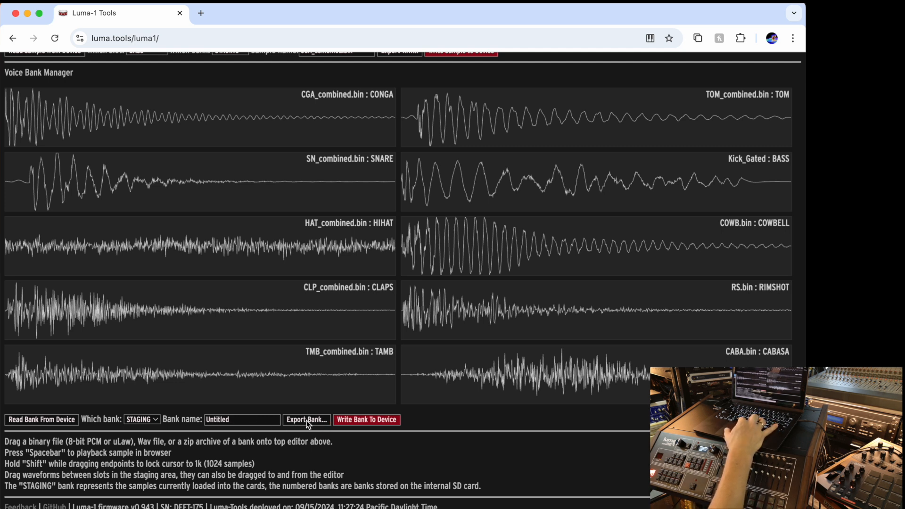
Export the staging bank with Export Bank… as Untitled.zip.
{"action": "left_click", "coordinate": [306, 420]}
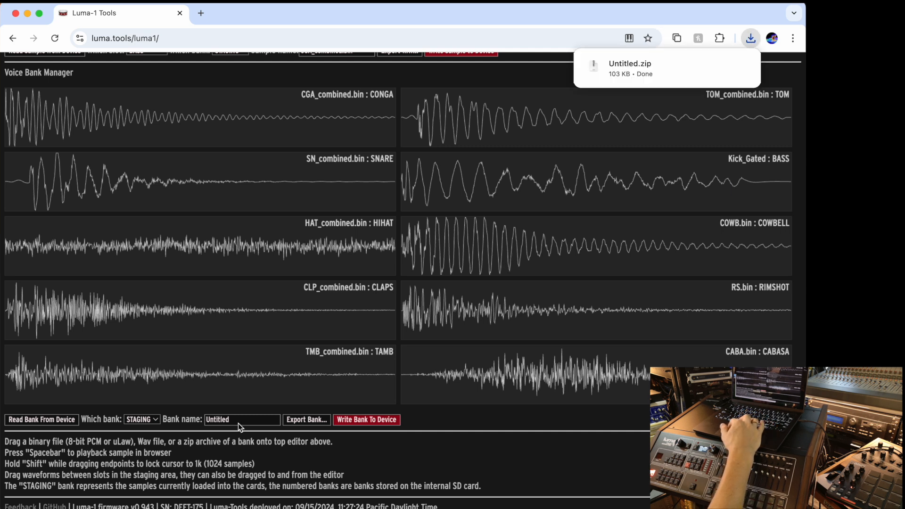
{"action": "mouse_move", "coordinate": [374, 362]}
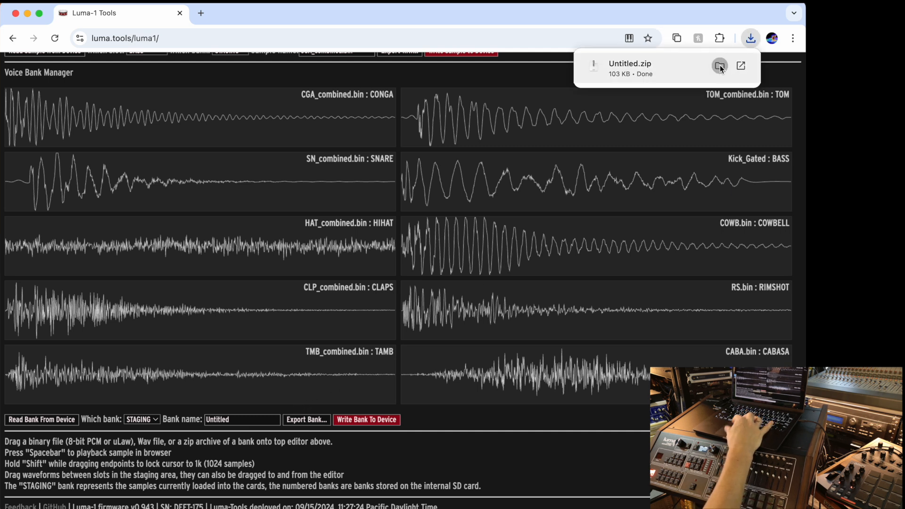
Unzip Untitled.zip in Downloads and Quick Look play the conga WAV file.
{"action": "left_click", "coordinate": [719, 65]}
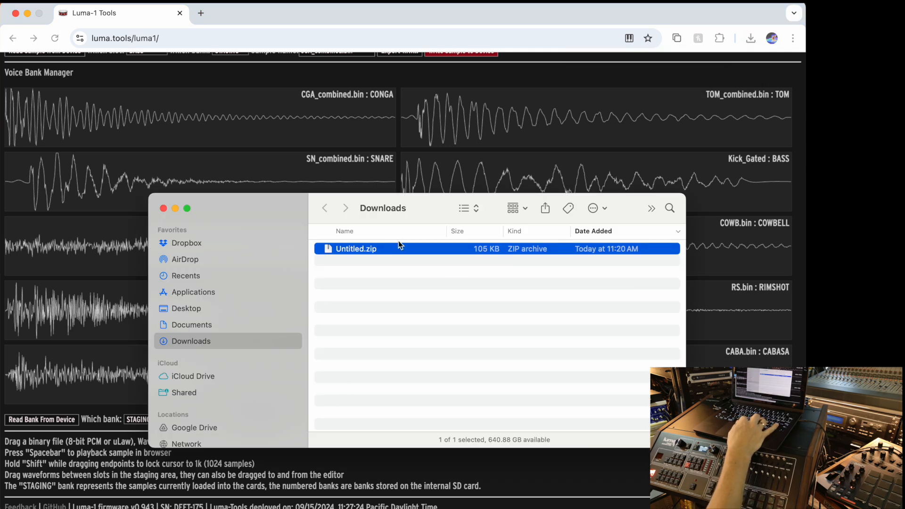
{"action": "mouse_move", "coordinate": [360, 255]}
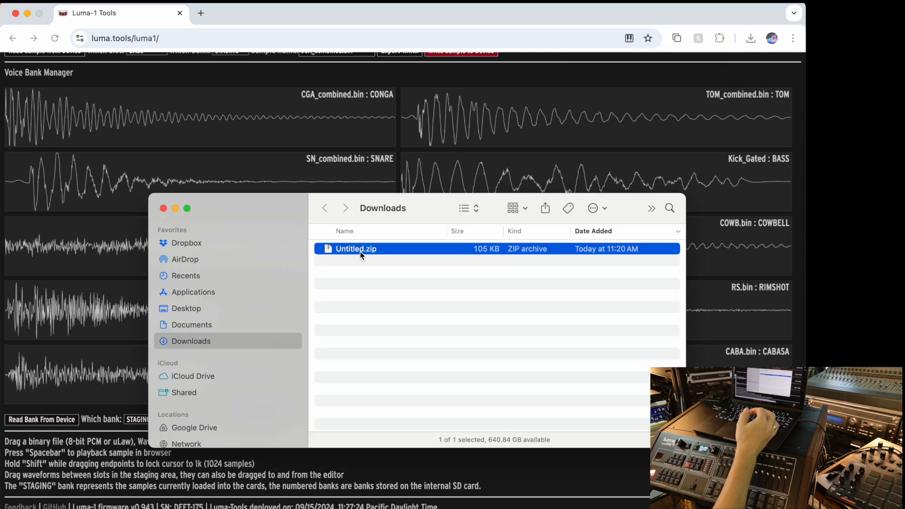
{"action": "mouse_move", "coordinate": [355, 253]}
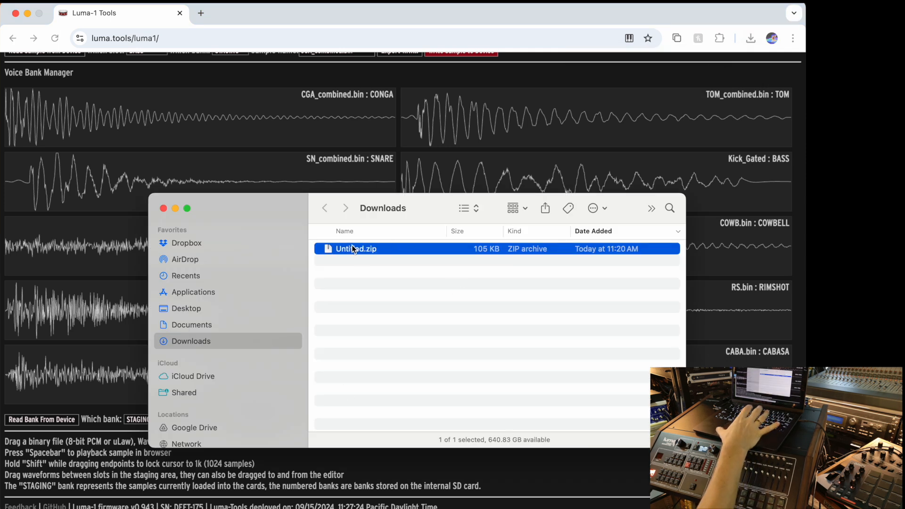
{"action": "double_click", "coordinate": [356, 248]}
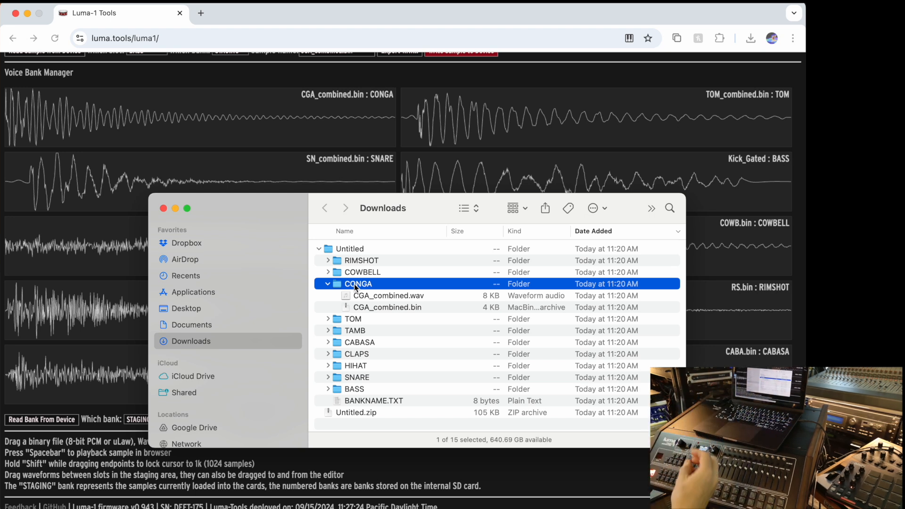
{"action": "mouse_move", "coordinate": [365, 298]}
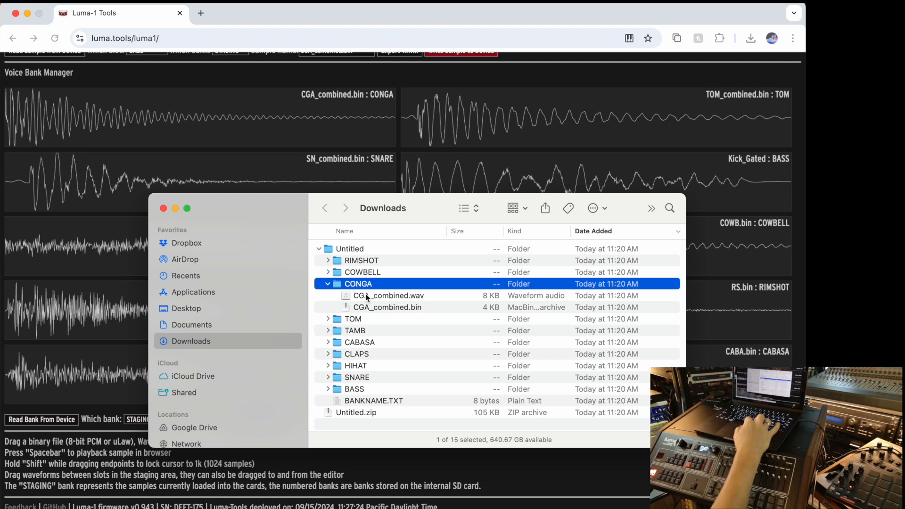
{"action": "left_click", "coordinate": [353, 318]}
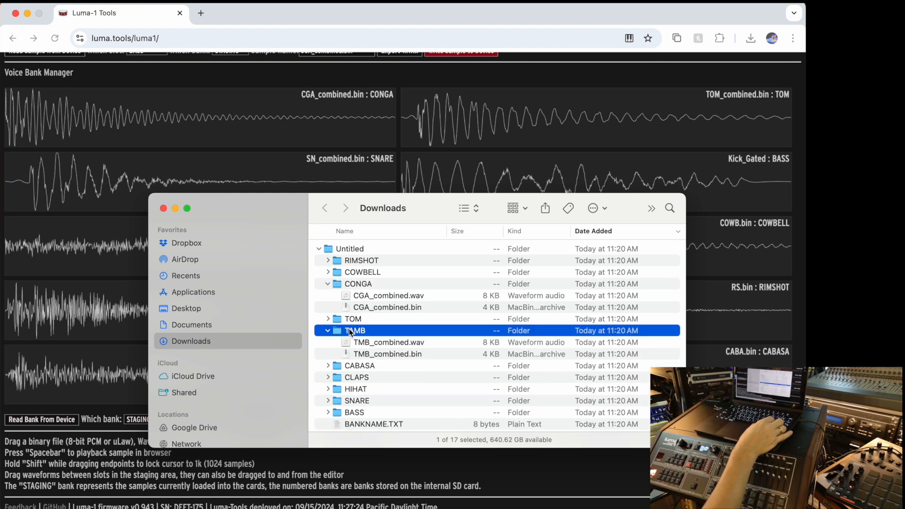
{"action": "left_click", "coordinate": [328, 330]}
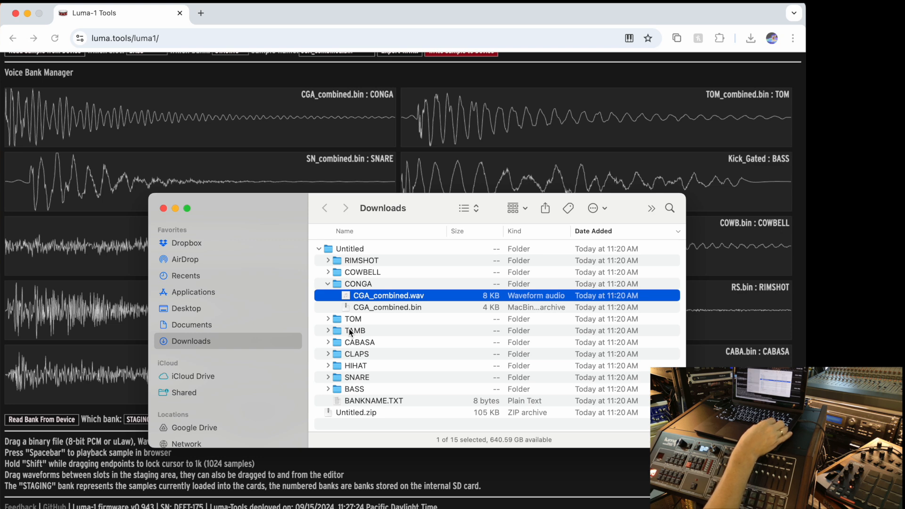
{"action": "key", "text": "space"}
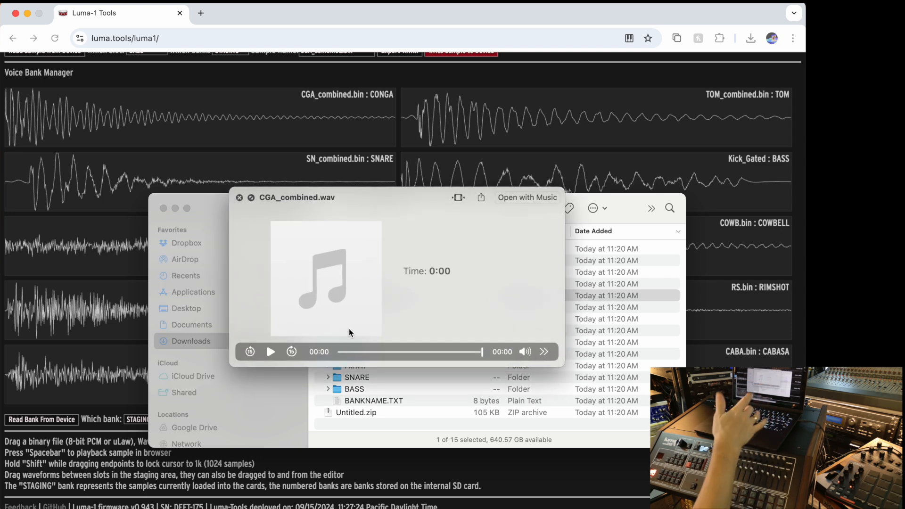
{"action": "left_click", "coordinate": [239, 197]}
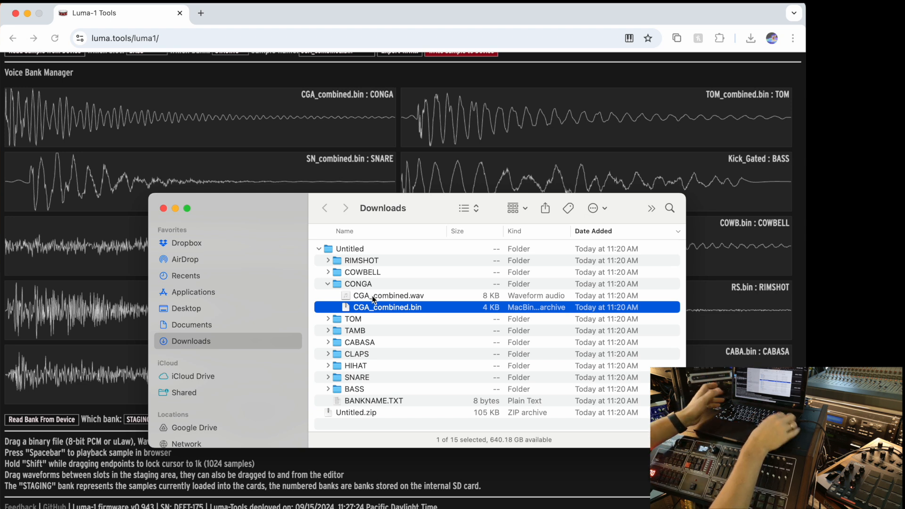
Put Snare_Gated2.wav into the TAMB folder, then return to Downloads with folders collapsed.
{"action": "left_click", "coordinate": [329, 284]}
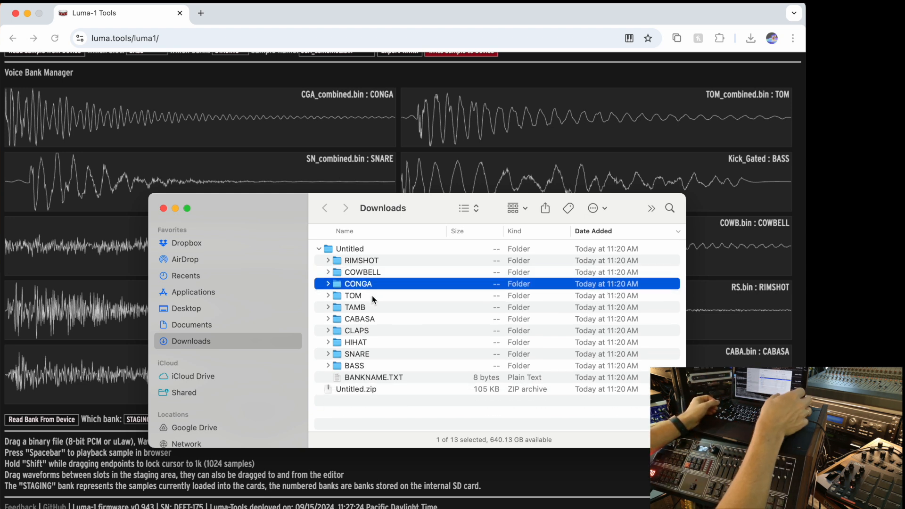
{"action": "left_click", "coordinate": [353, 296]}
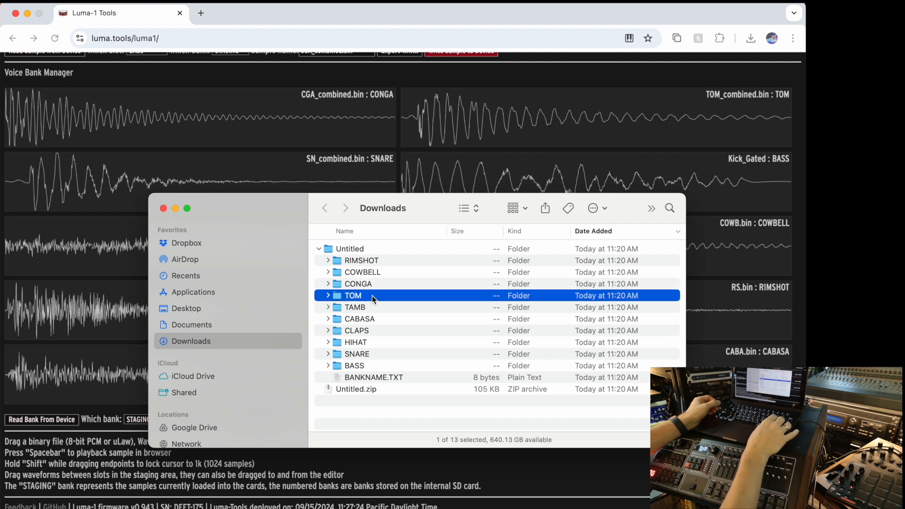
{"action": "left_click", "coordinate": [328, 306]}
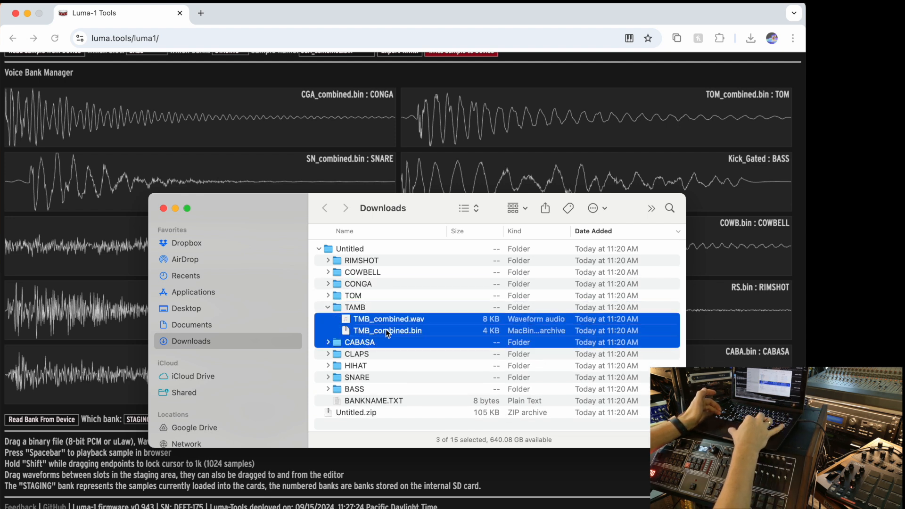
{"action": "left_click", "coordinate": [328, 307]}
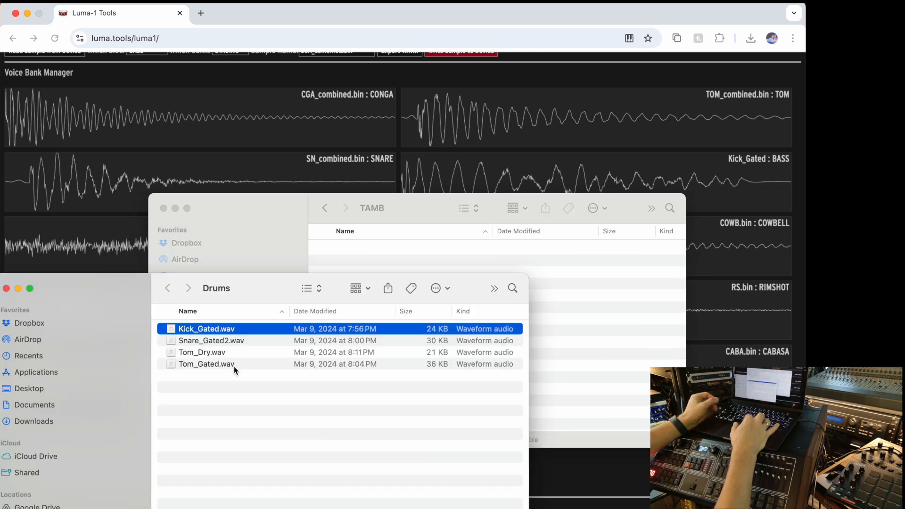
{"action": "left_click", "coordinate": [211, 340]}
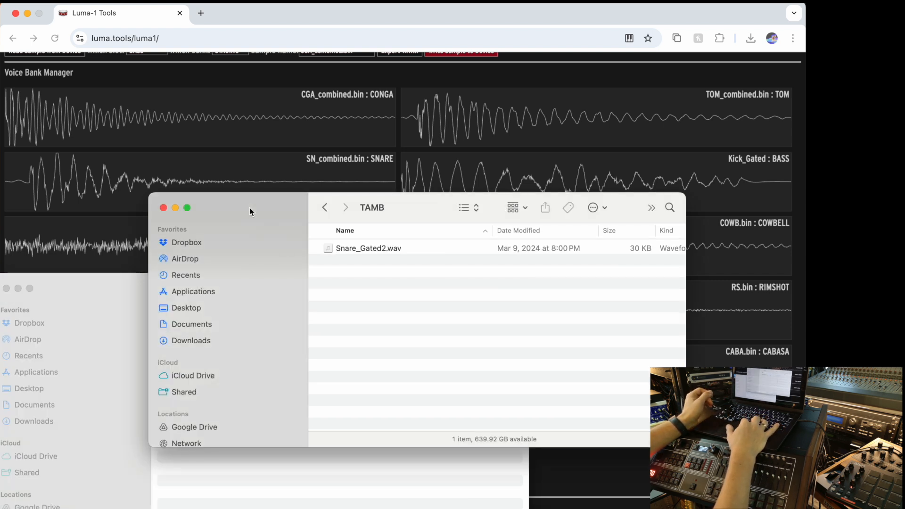
{"action": "mouse_move", "coordinate": [300, 206]}
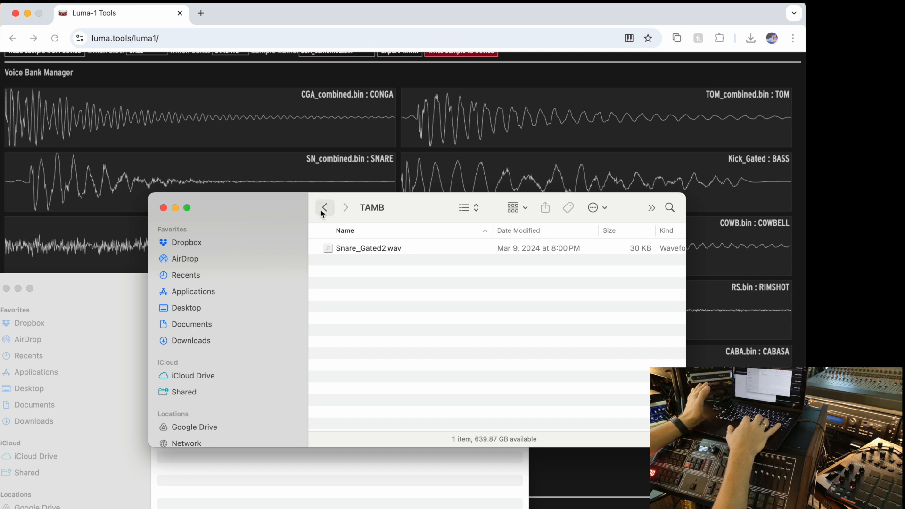
{"action": "left_click", "coordinate": [325, 208]}
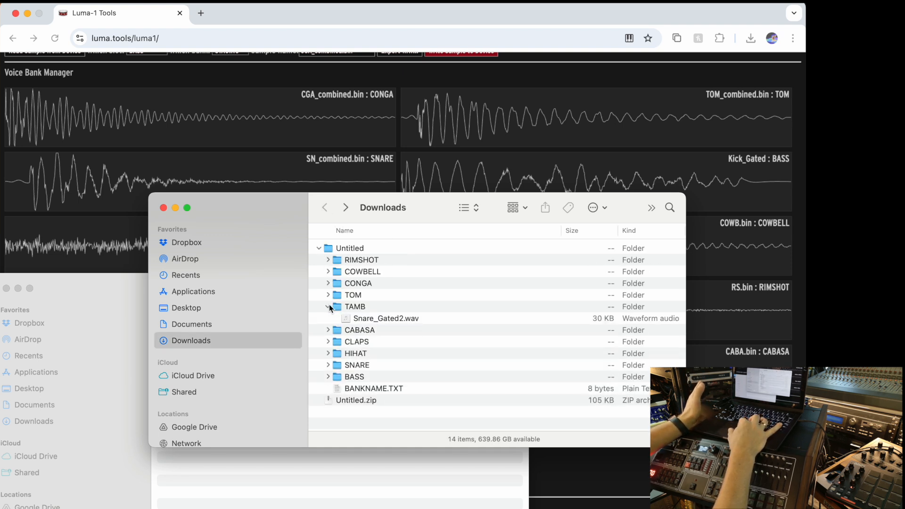
{"action": "left_click", "coordinate": [318, 248]}
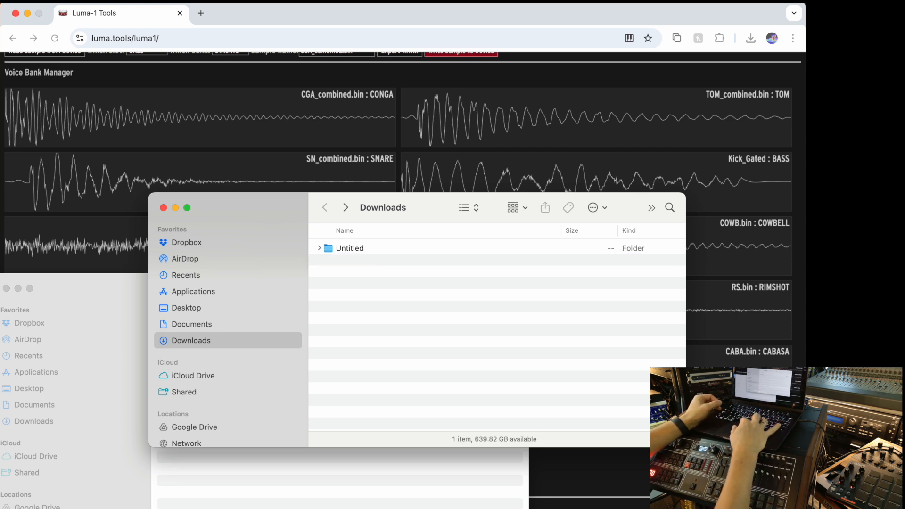
Compress the Untitled folder into a zip archive from its context menu.
{"action": "right_click", "coordinate": [349, 248]}
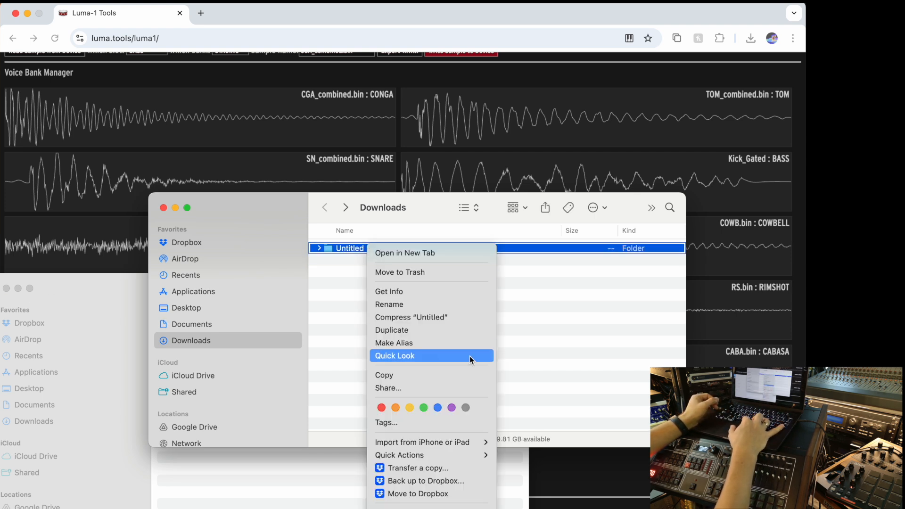
{"action": "left_click", "coordinate": [410, 317]}
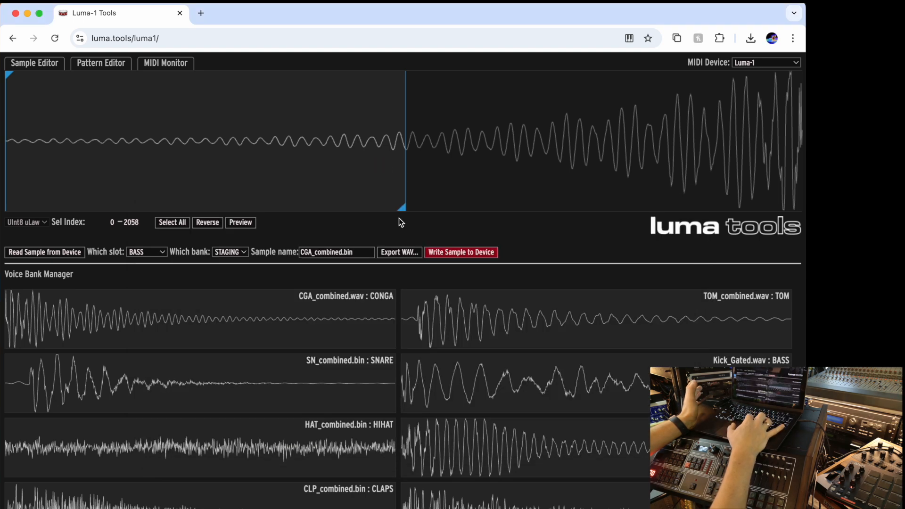
{"action": "scroll", "scroll_direction": "down", "scroll_amount": 3}
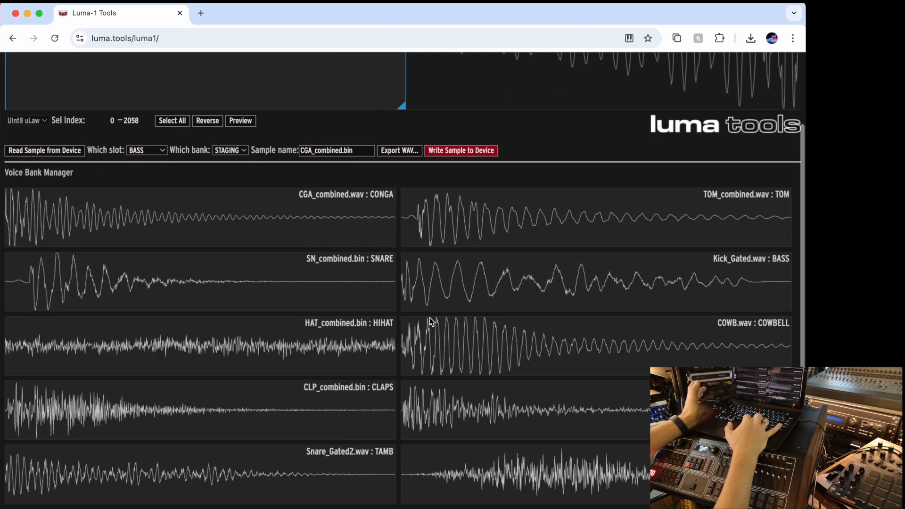
{"action": "scroll", "scroll_direction": "down", "scroll_amount": 3}
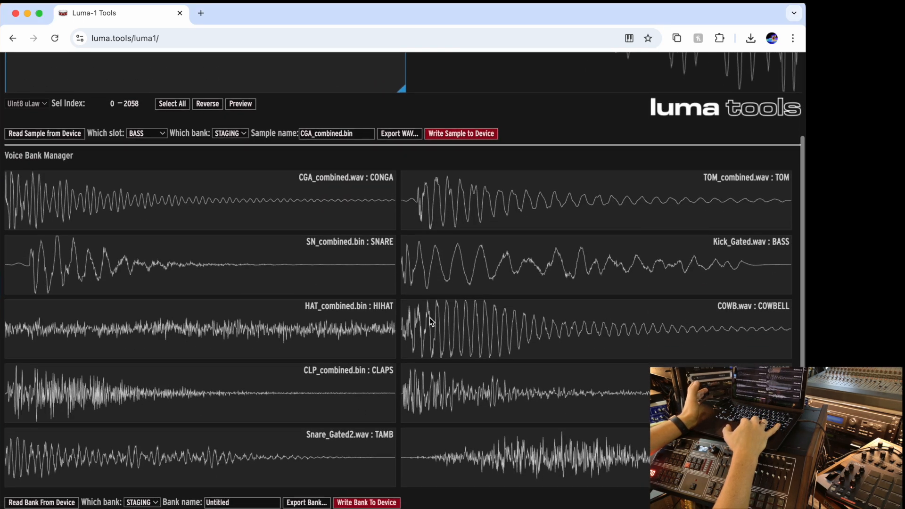
{"action": "scroll", "scroll_direction": "down", "scroll_amount": 3}
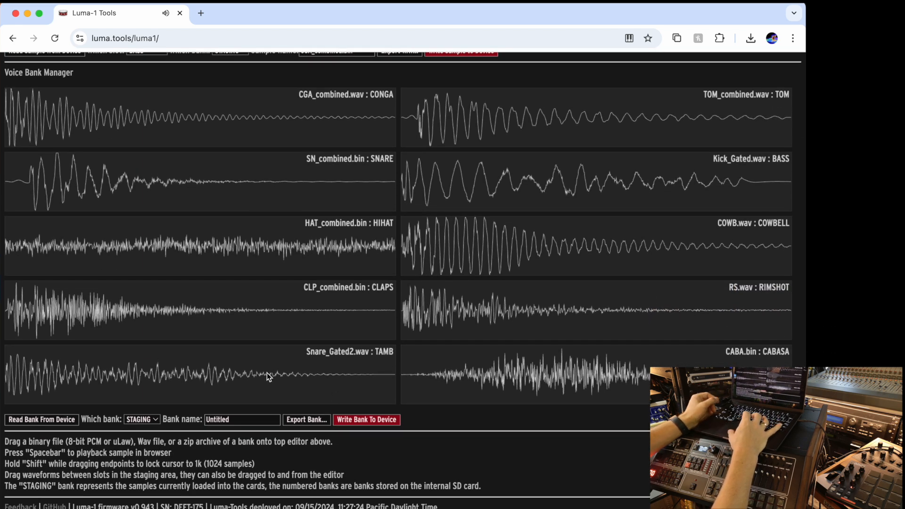
{"action": "mouse_move", "coordinate": [283, 374]}
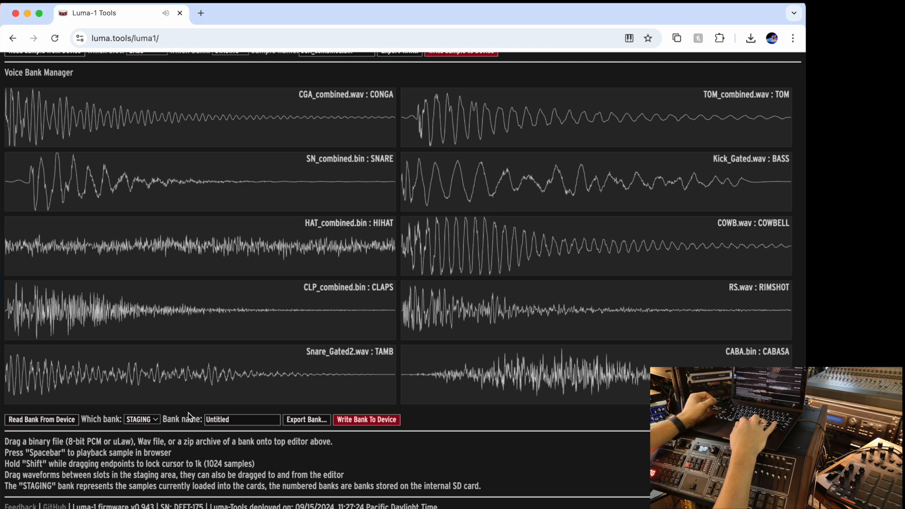
{"action": "mouse_move", "coordinate": [664, 210]}
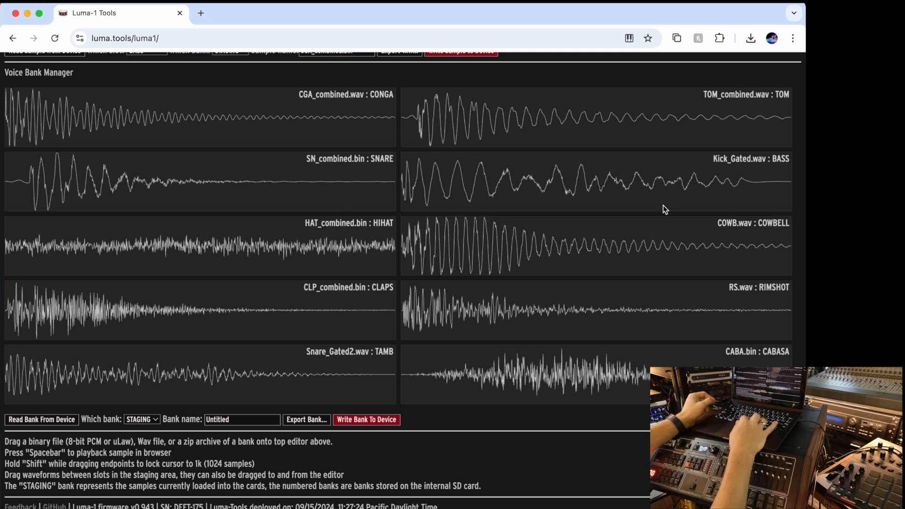
{"action": "mouse_move", "coordinate": [366, 420]}
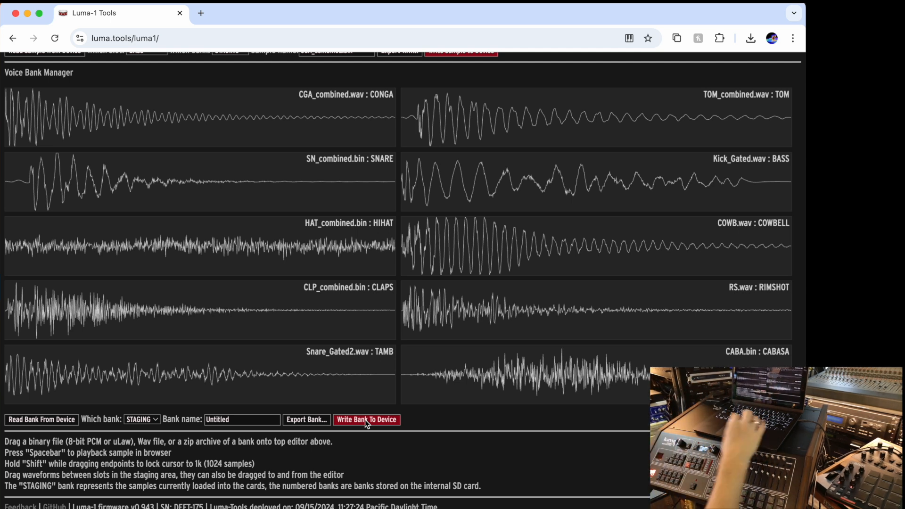
Choose bank 20 in the Which bank dropdown.
{"action": "left_click", "coordinate": [141, 419]}
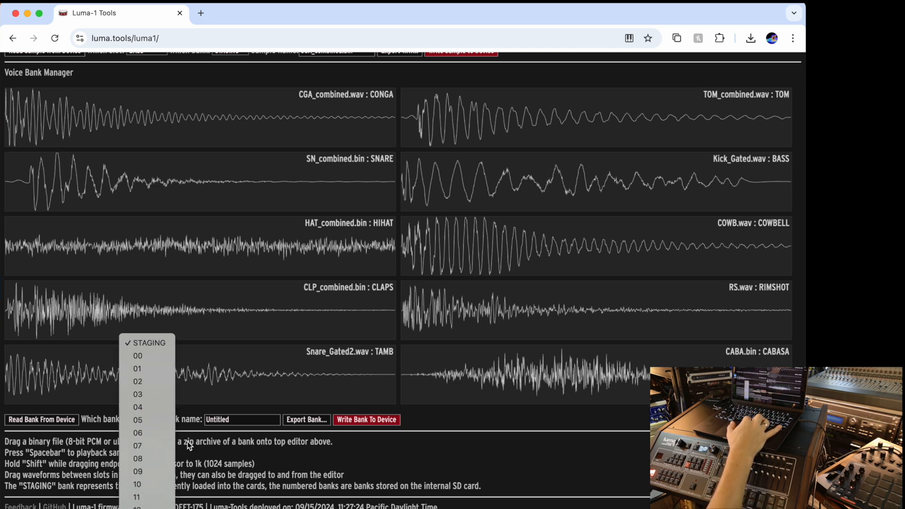
{"action": "mouse_move", "coordinate": [146, 342]}
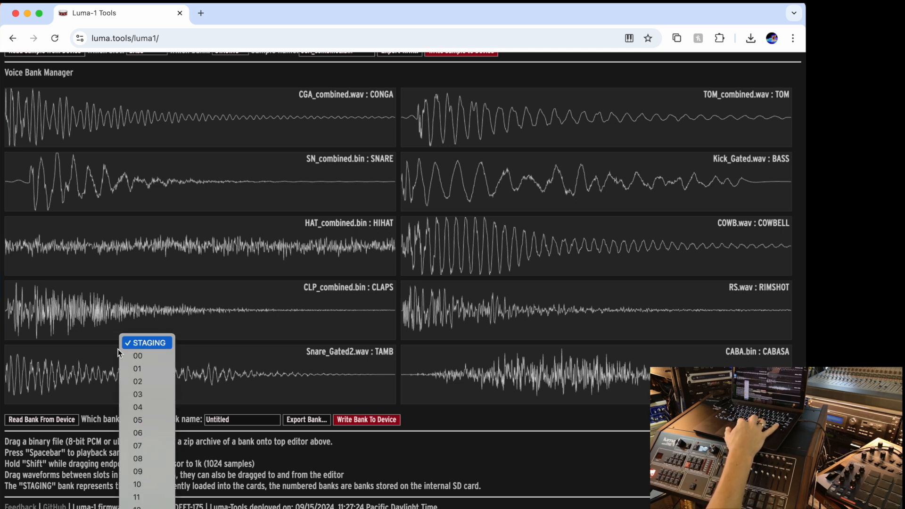
{"action": "mouse_move", "coordinate": [178, 485]}
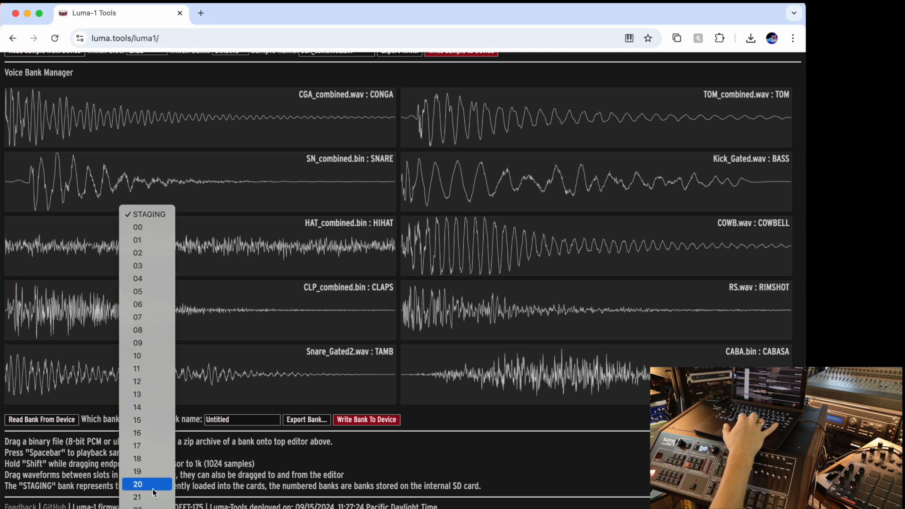
{"action": "left_click", "coordinate": [137, 484]}
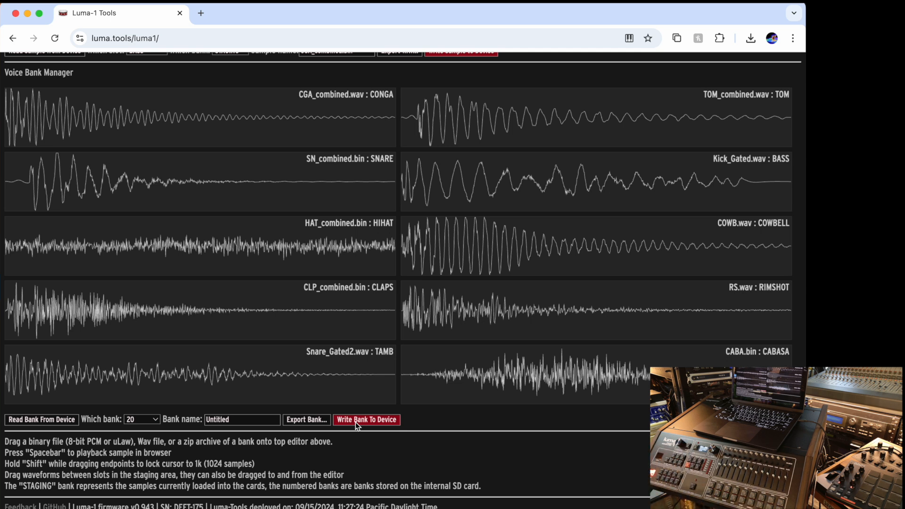
{"action": "scroll", "scroll_direction": "up", "scroll_amount": 3}
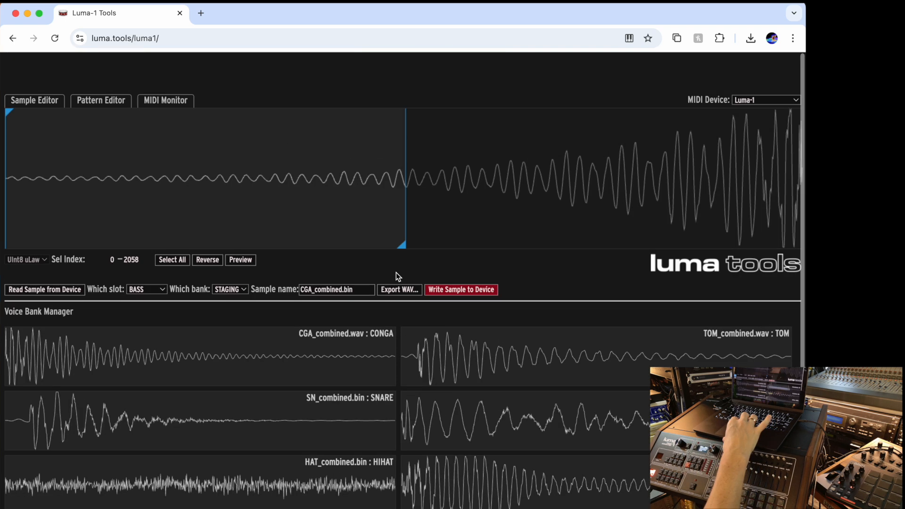
{"action": "scroll", "scroll_direction": "down", "scroll_amount": 3}
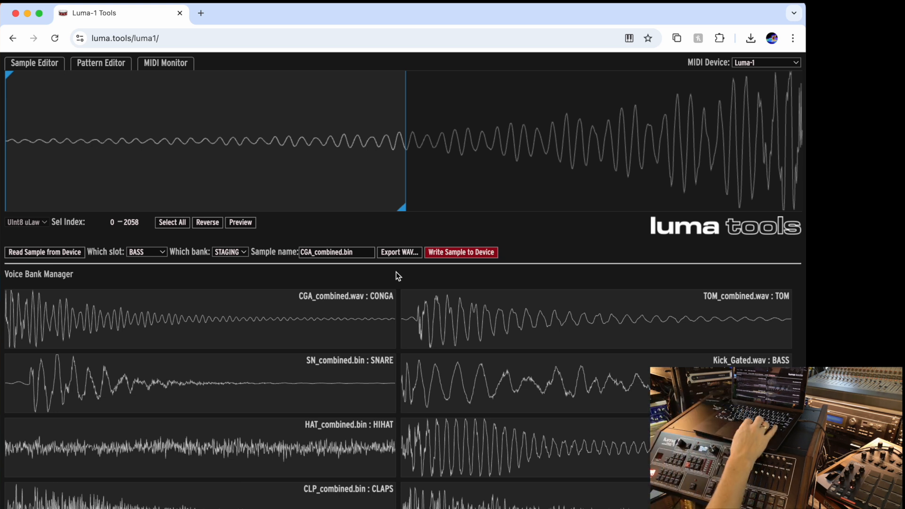
{"action": "mouse_move", "coordinate": [117, 63]}
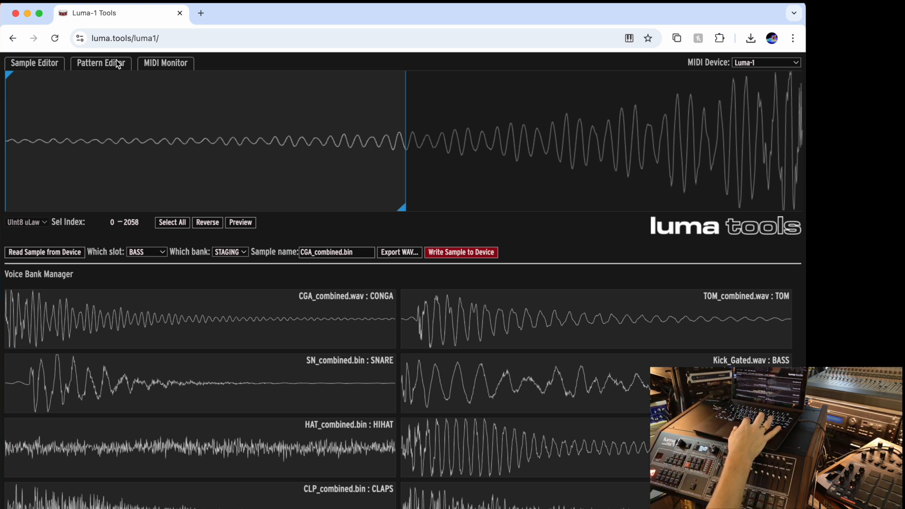
{"action": "left_click", "coordinate": [100, 62]}
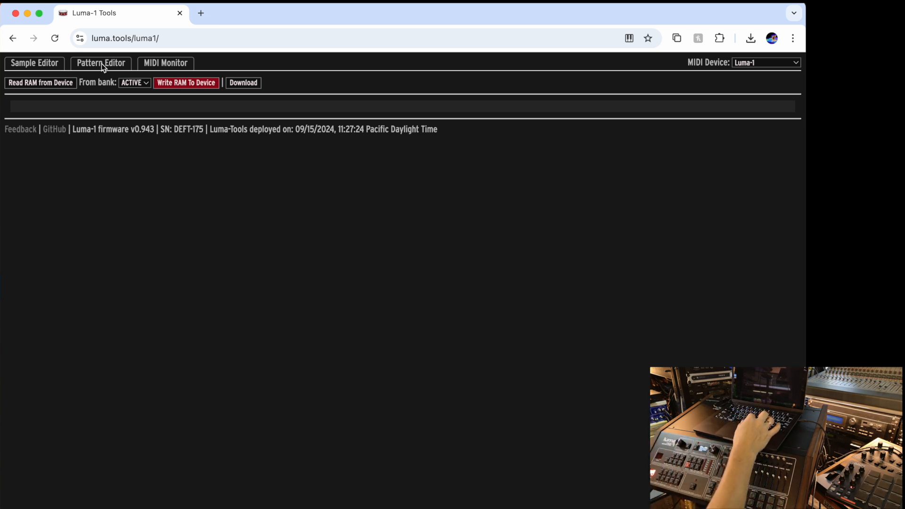
{"action": "left_click", "coordinate": [34, 62]}
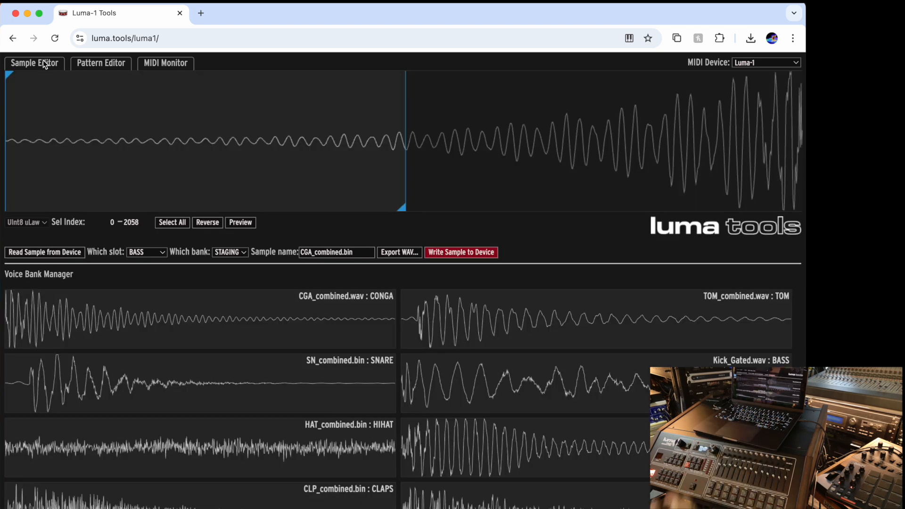